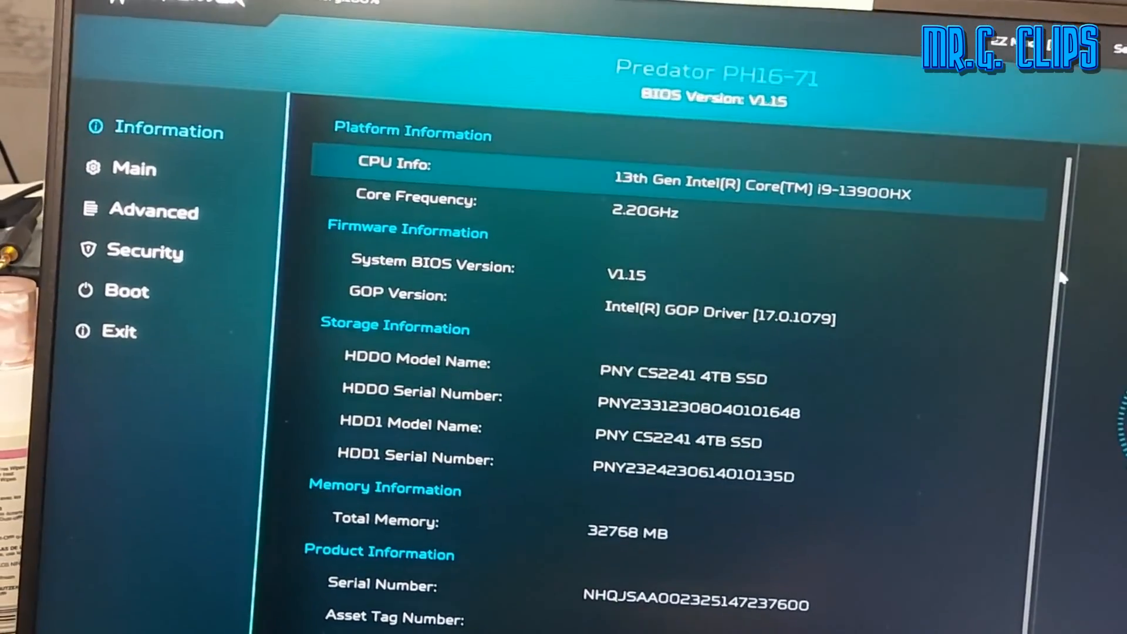
- Review the Advanced and Security pages, then return to the overview with the exit prompt
scroll(down, 3)
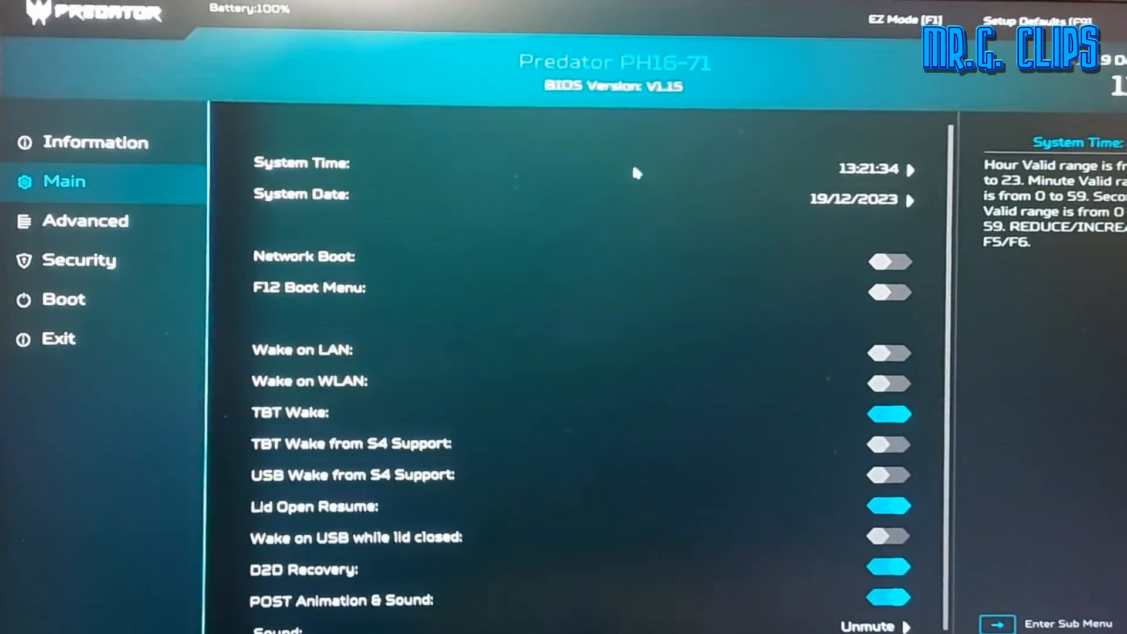
click(85, 216)
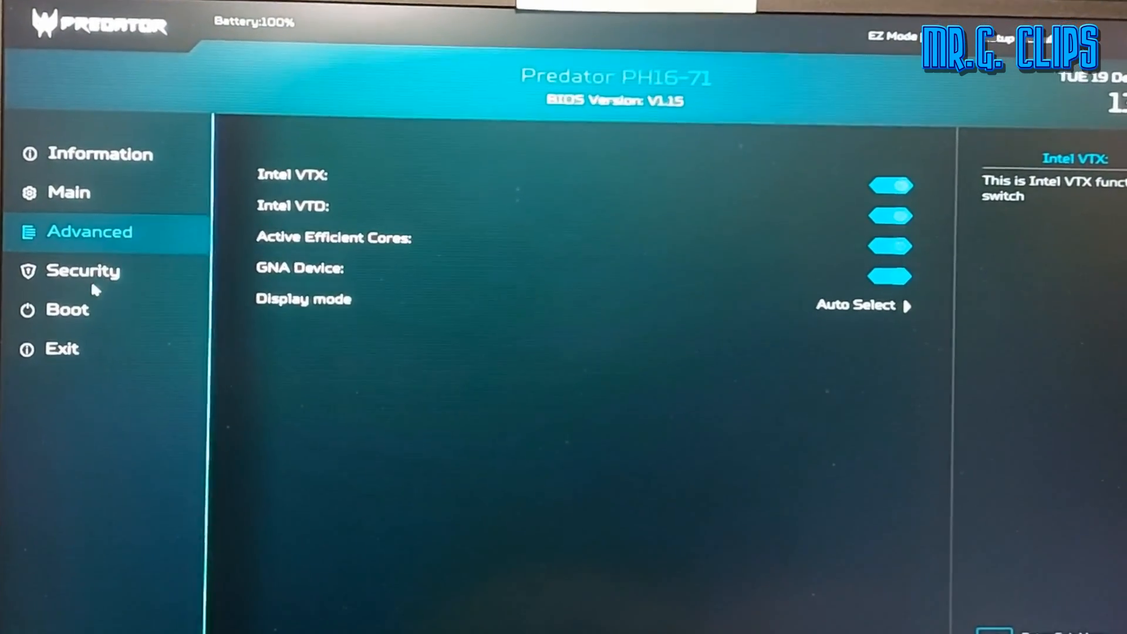
click(85, 271)
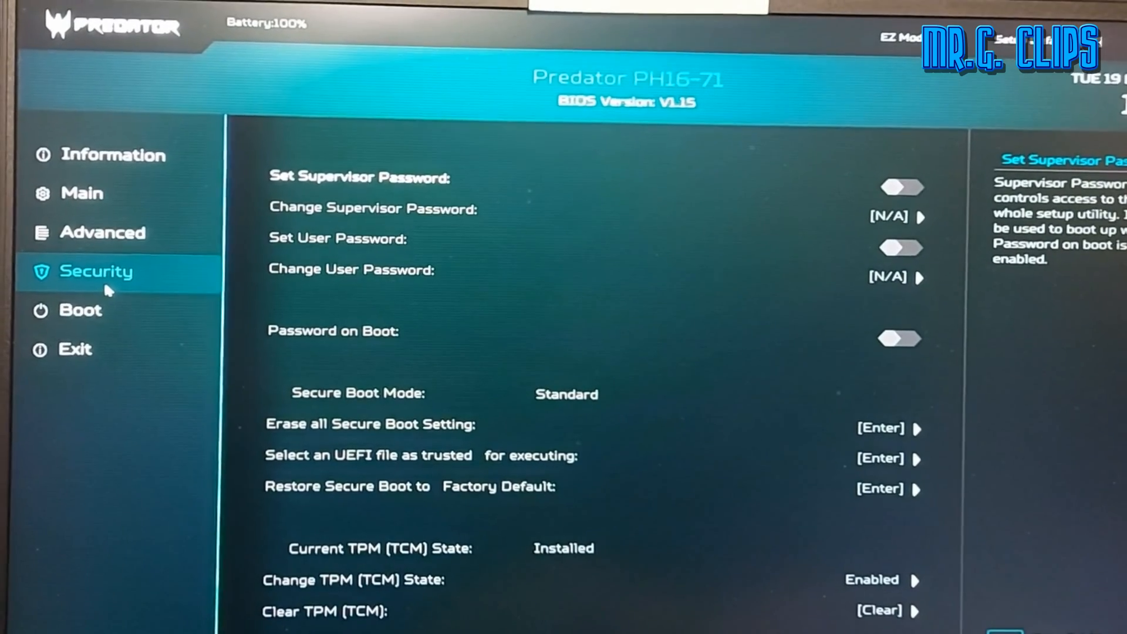
click(81, 310)
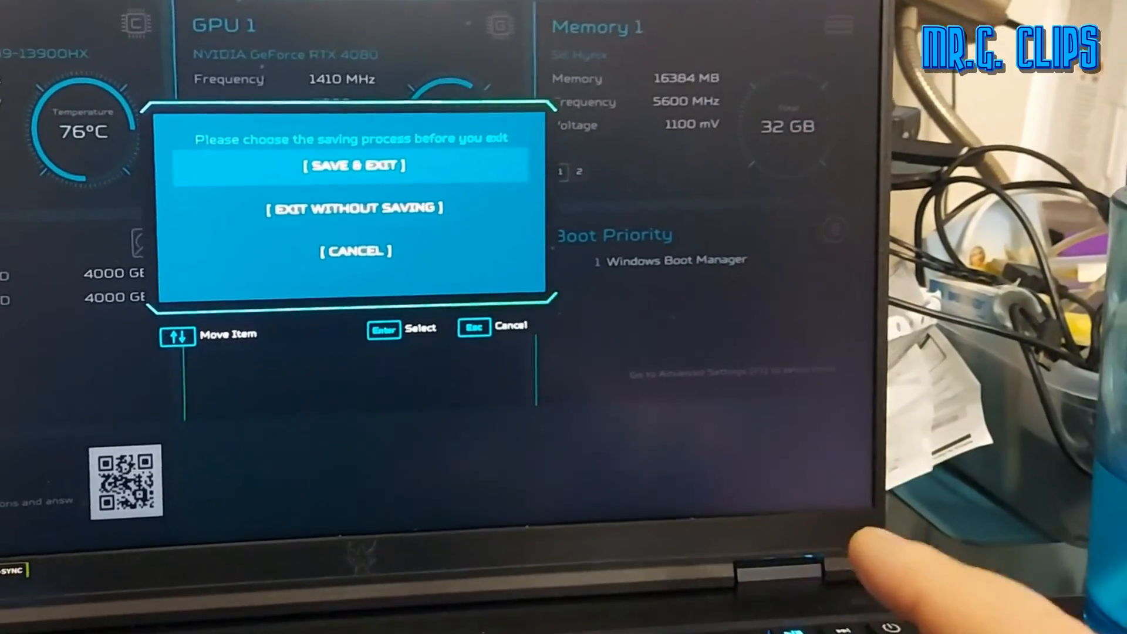
- Confirm leaving BIOS Setup from the exit prompt so the laptop boots on
key(Down)
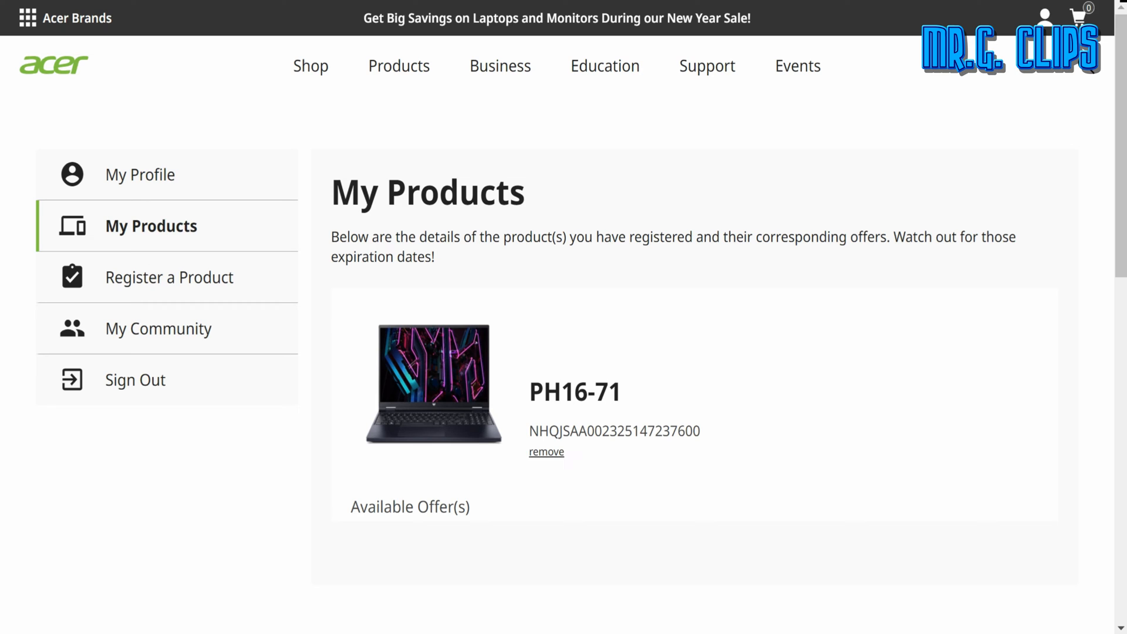
mouse_move(650, 195)
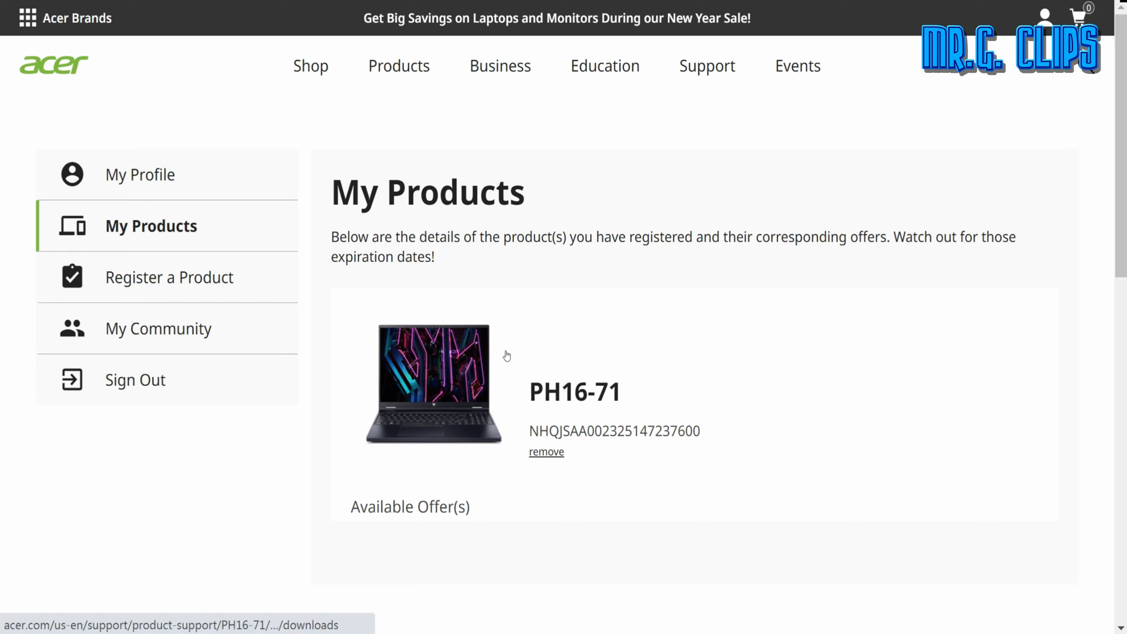
mouse_move(616, 212)
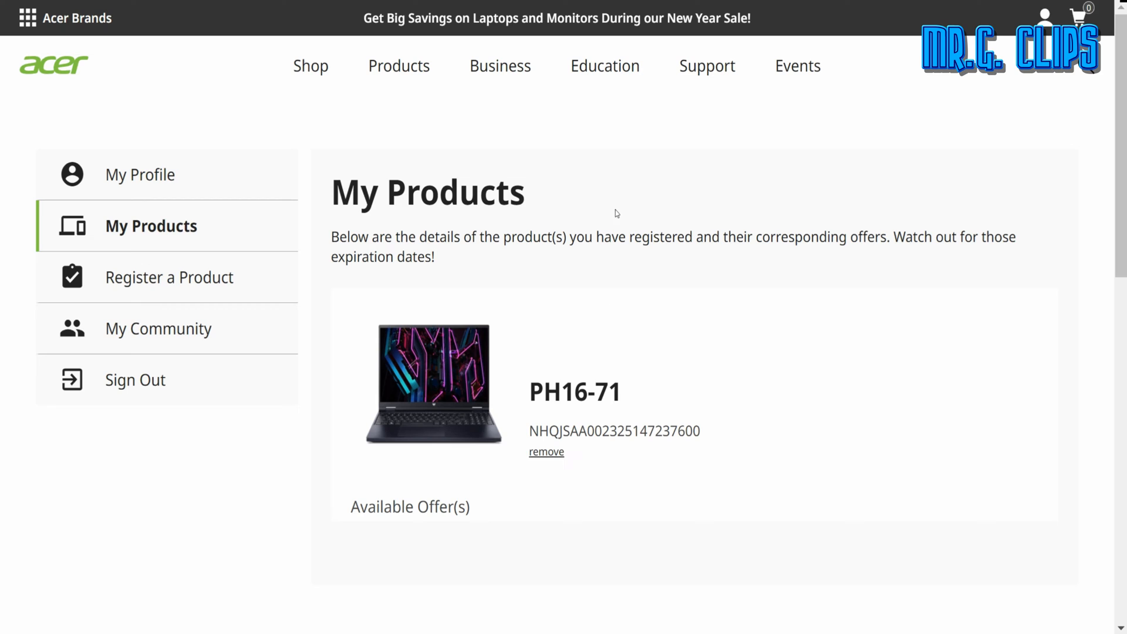
mouse_move(593, 208)
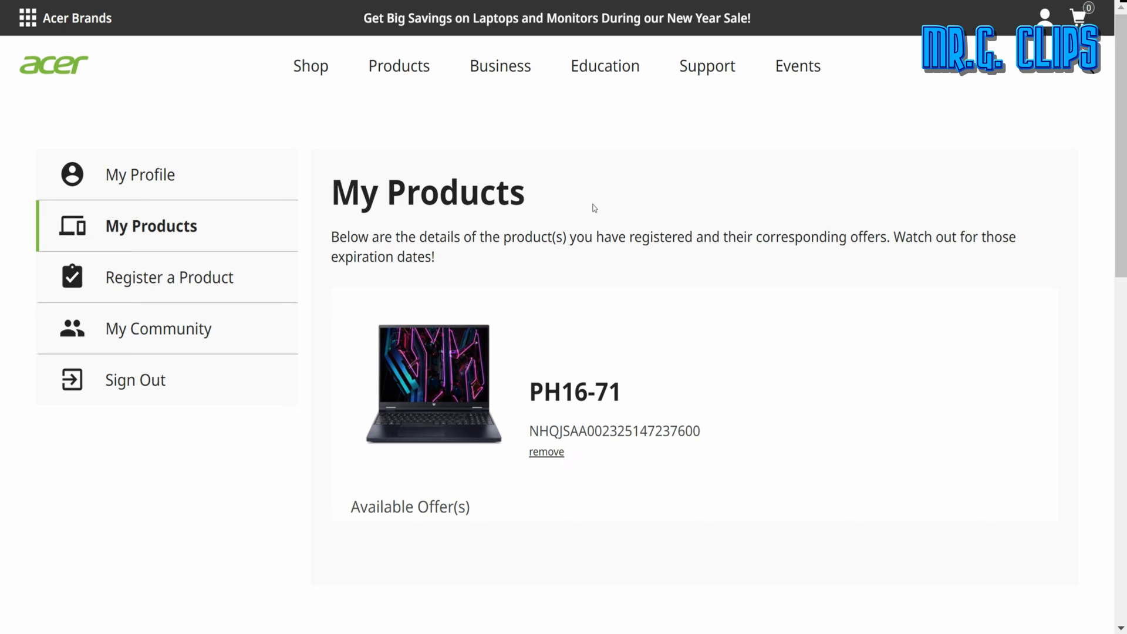
mouse_move(564, 211)
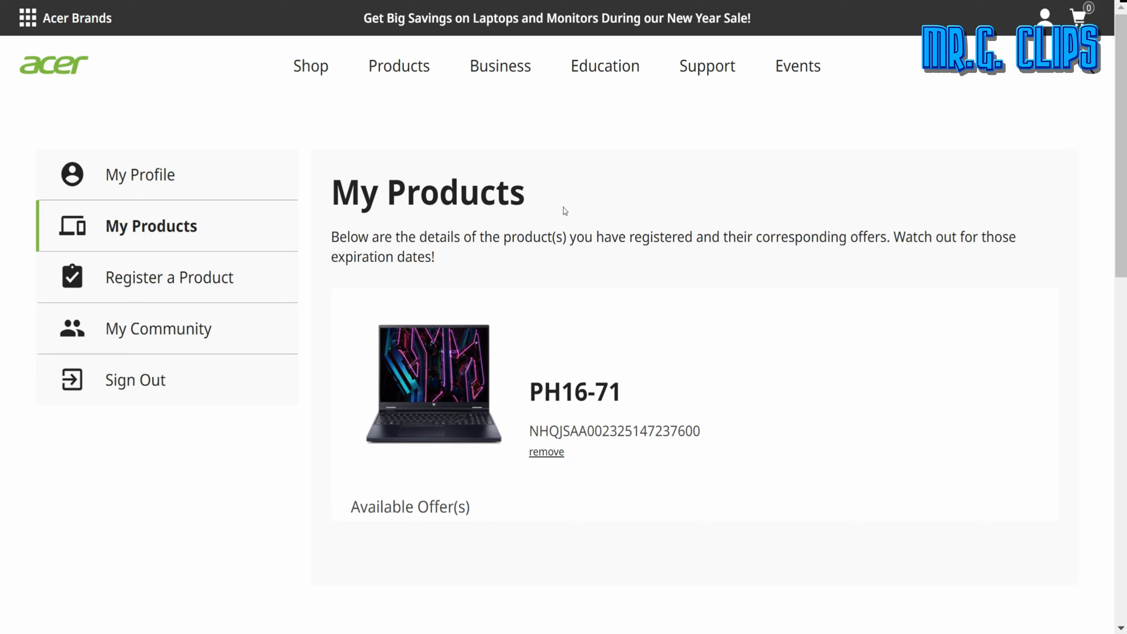
mouse_move(567, 207)
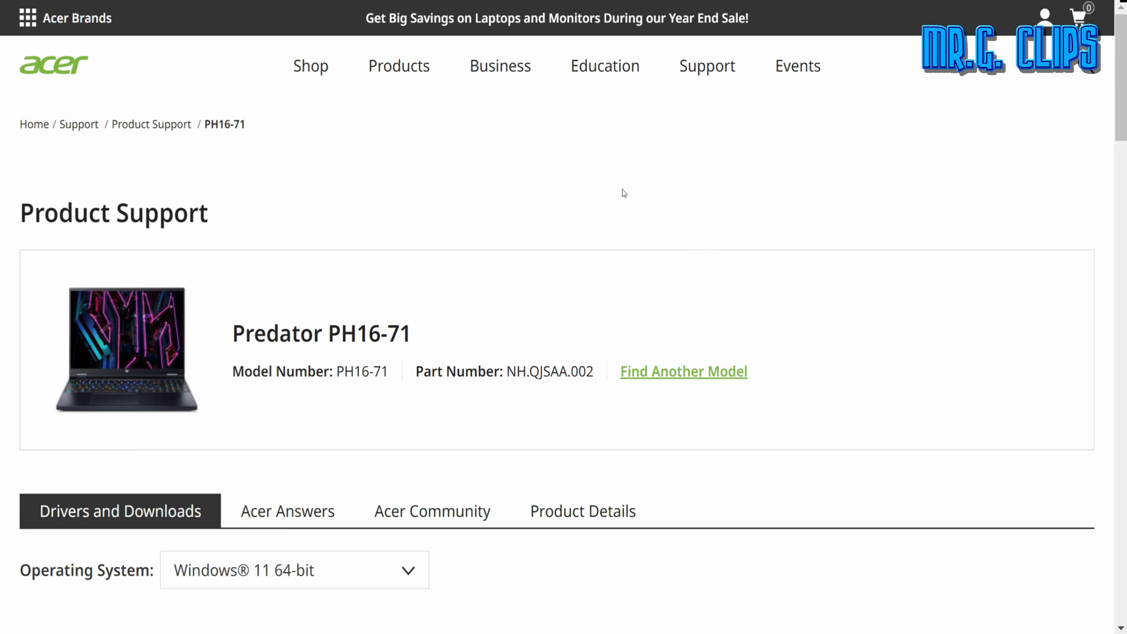
- Collapse the Drivers (39) list and expand the BIOS/Firmware (7) downloads for the PH16-71
scroll(down, 3)
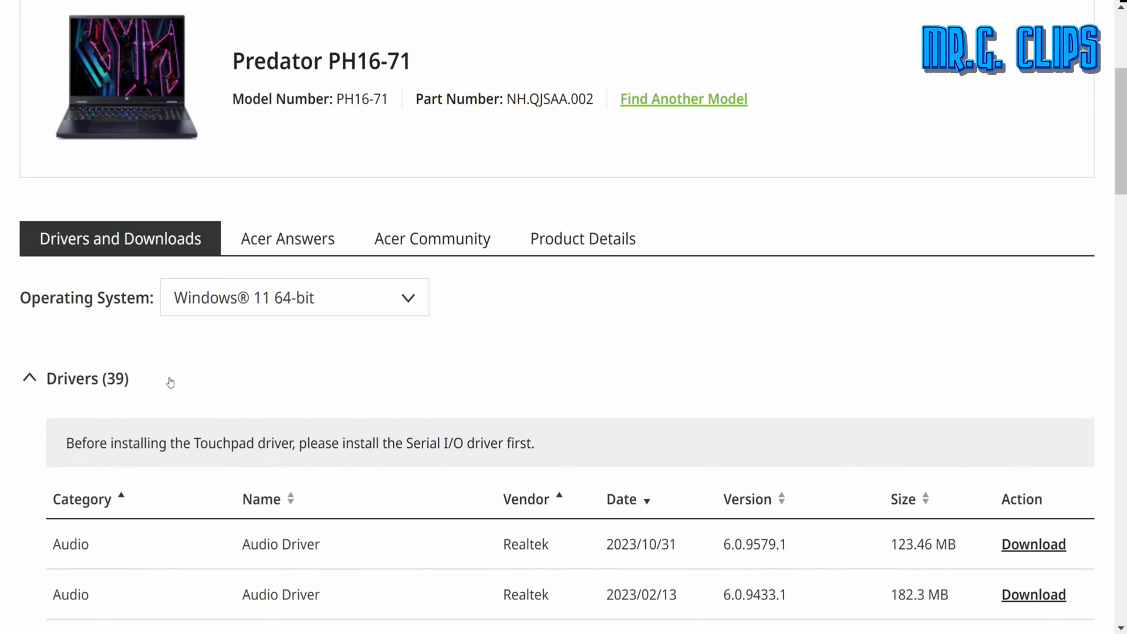
click(30, 378)
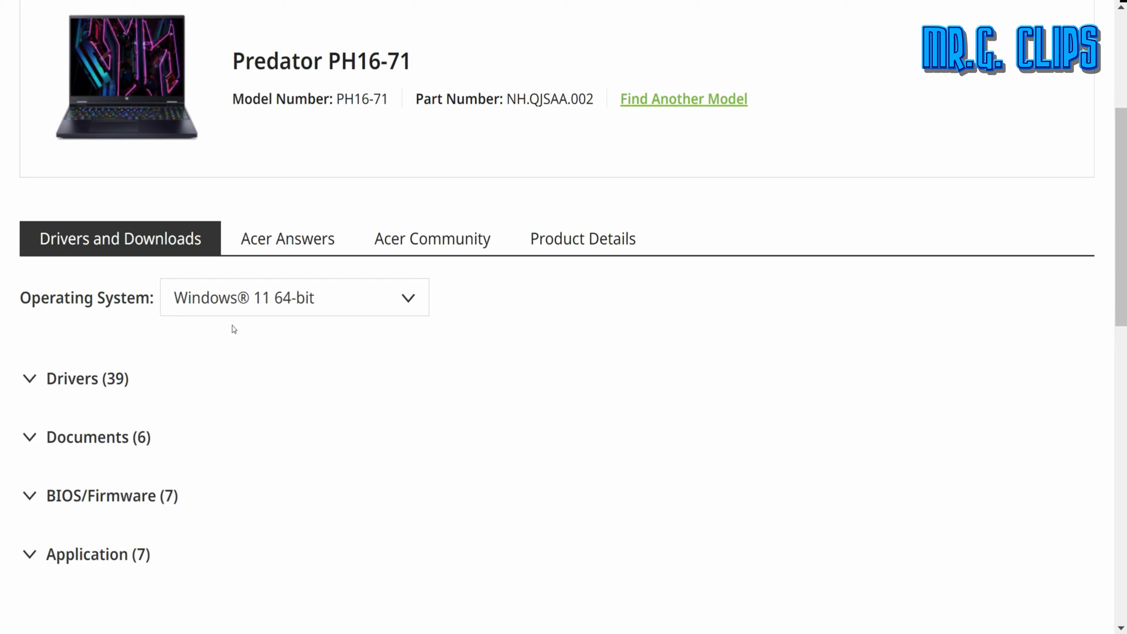
mouse_move(580, 322)
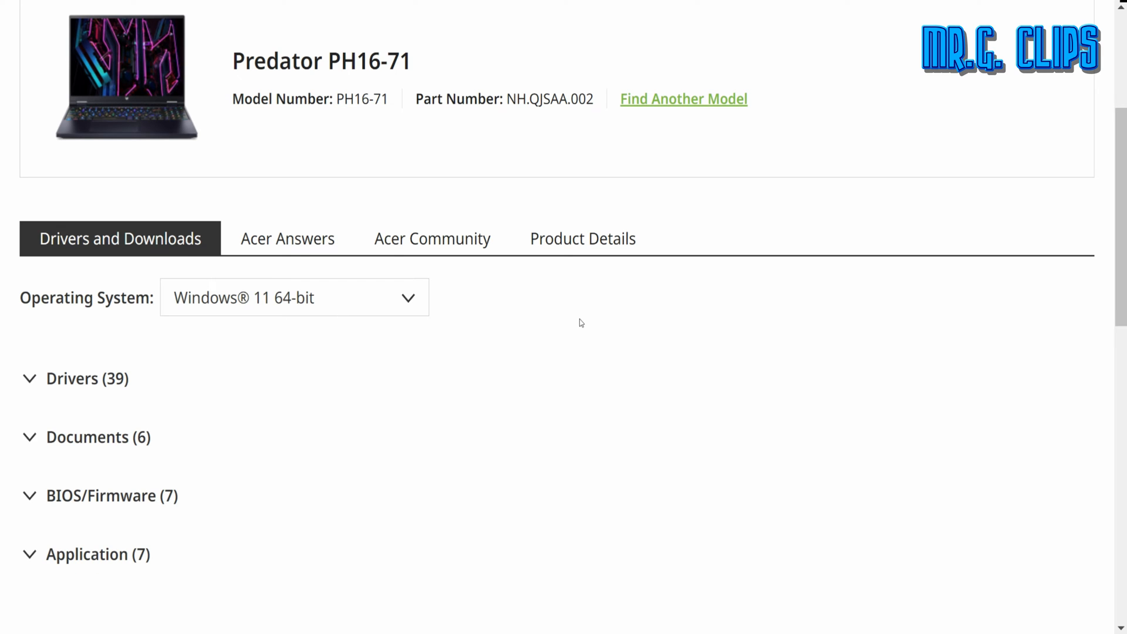
scroll(down, 3)
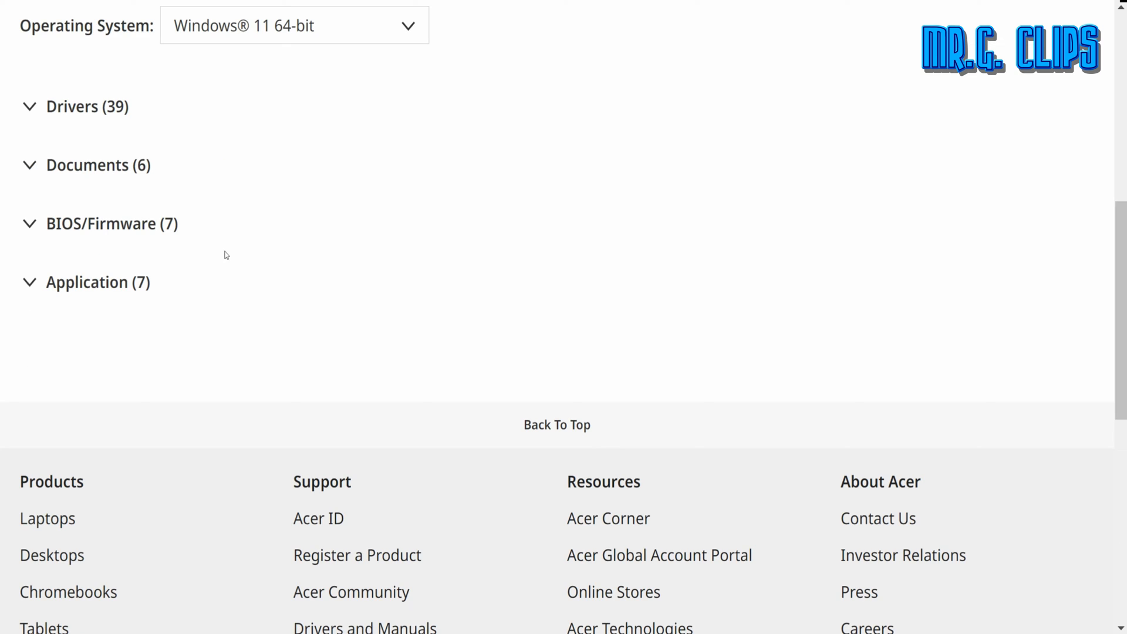
click(94, 223)
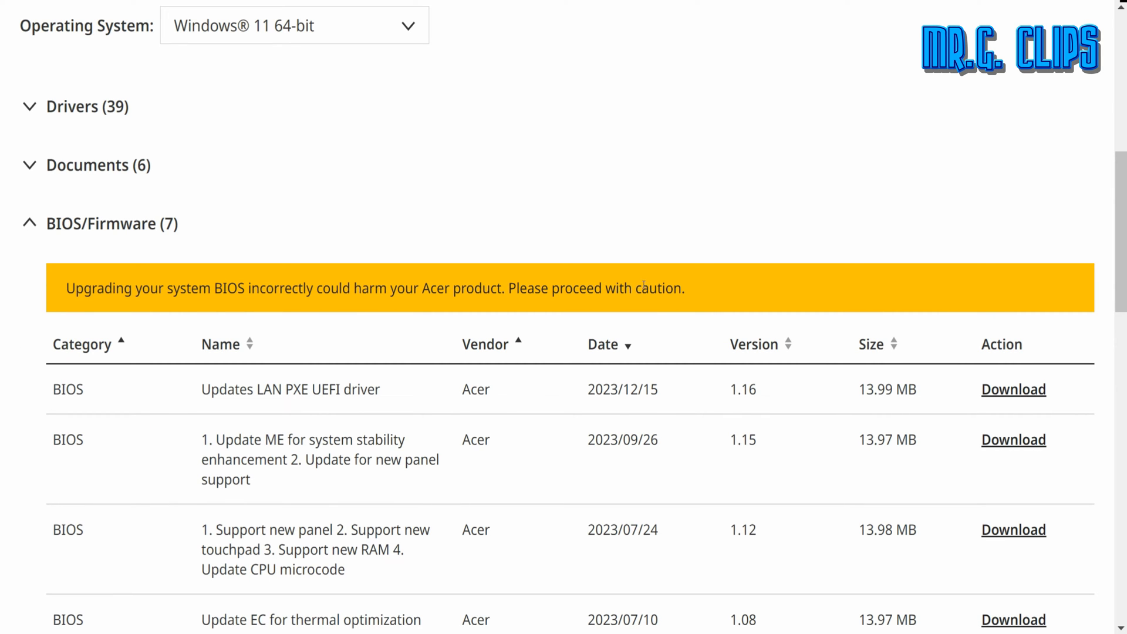
- Compare BIOS 1.15 with 1.16 and start the 1.16 download so its Save As dialog appears
scroll(down, 3)
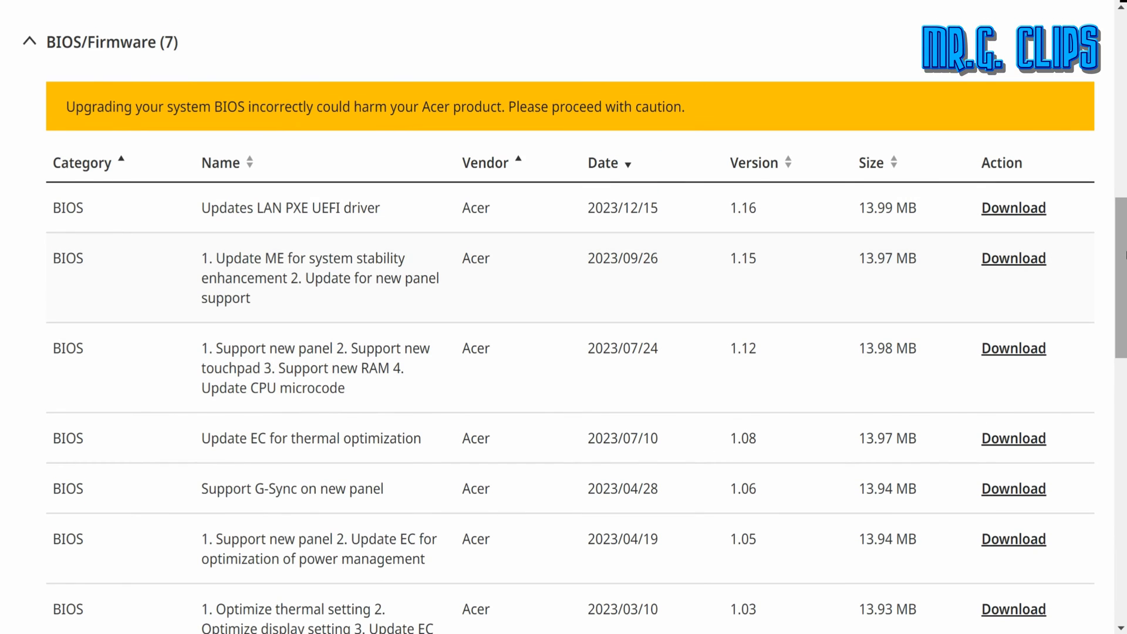
scroll(down, 3)
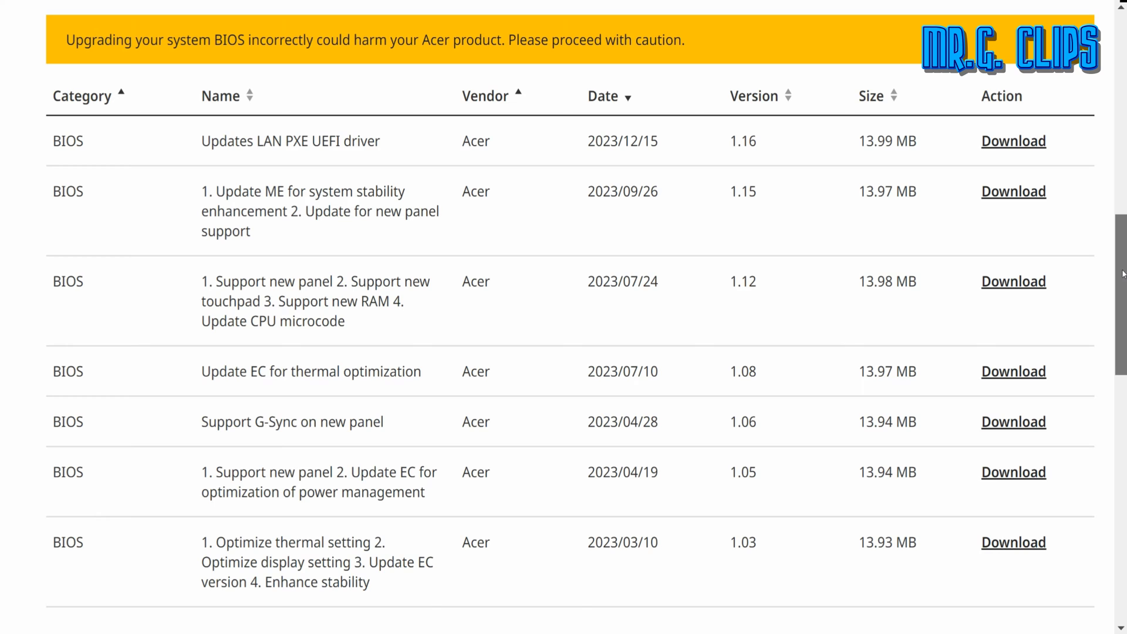
drag(498, 40, 683, 40)
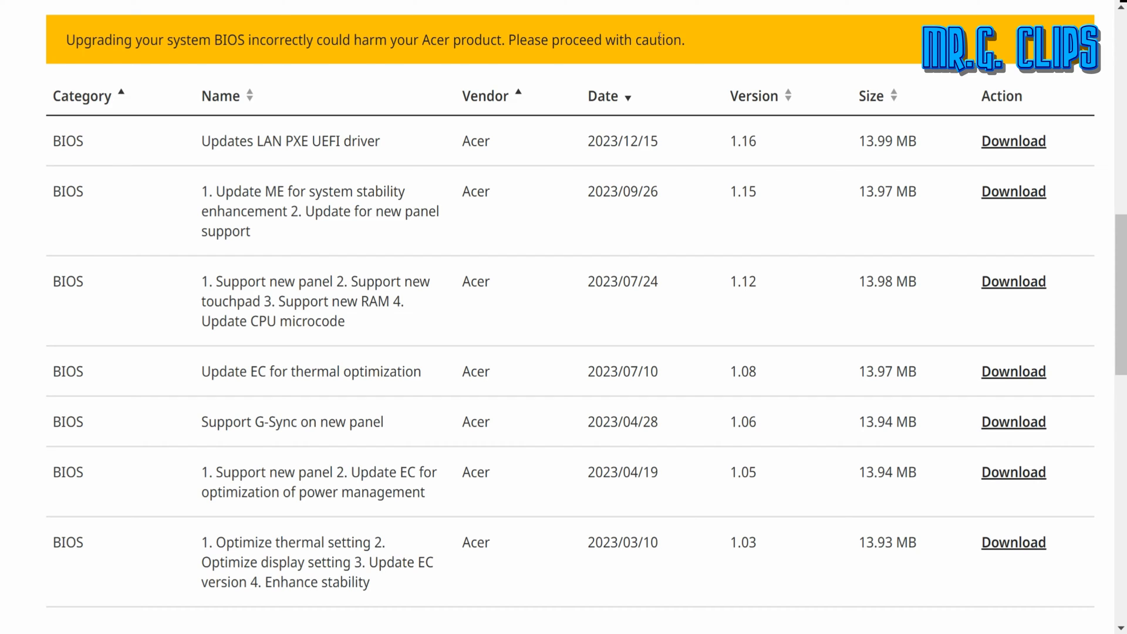
drag(373, 40, 685, 39)
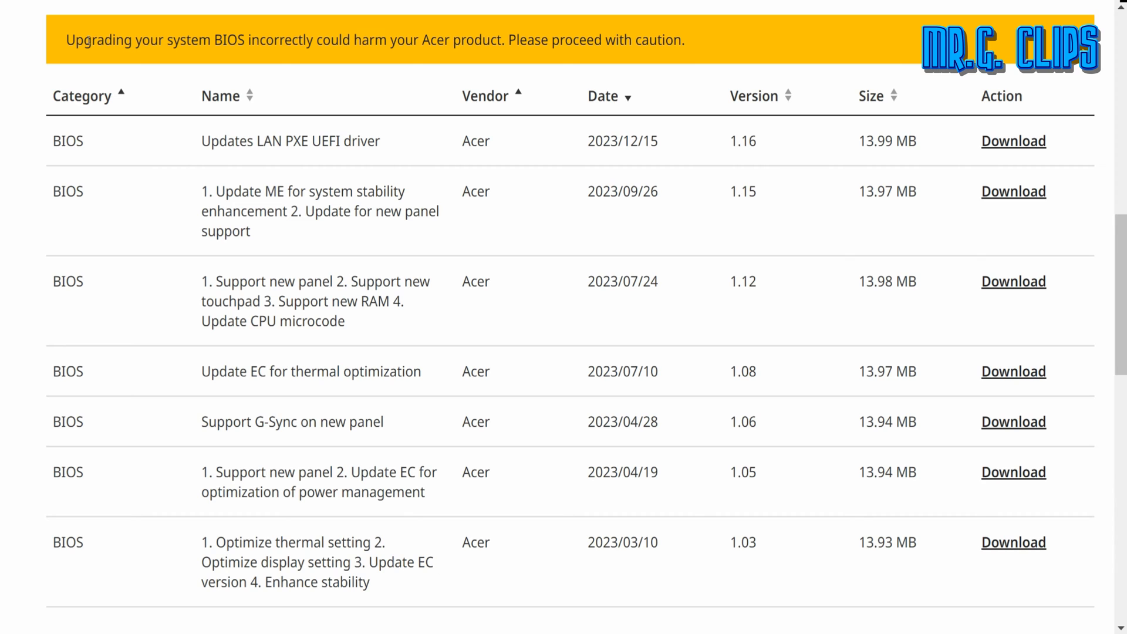
mouse_move(333, 134)
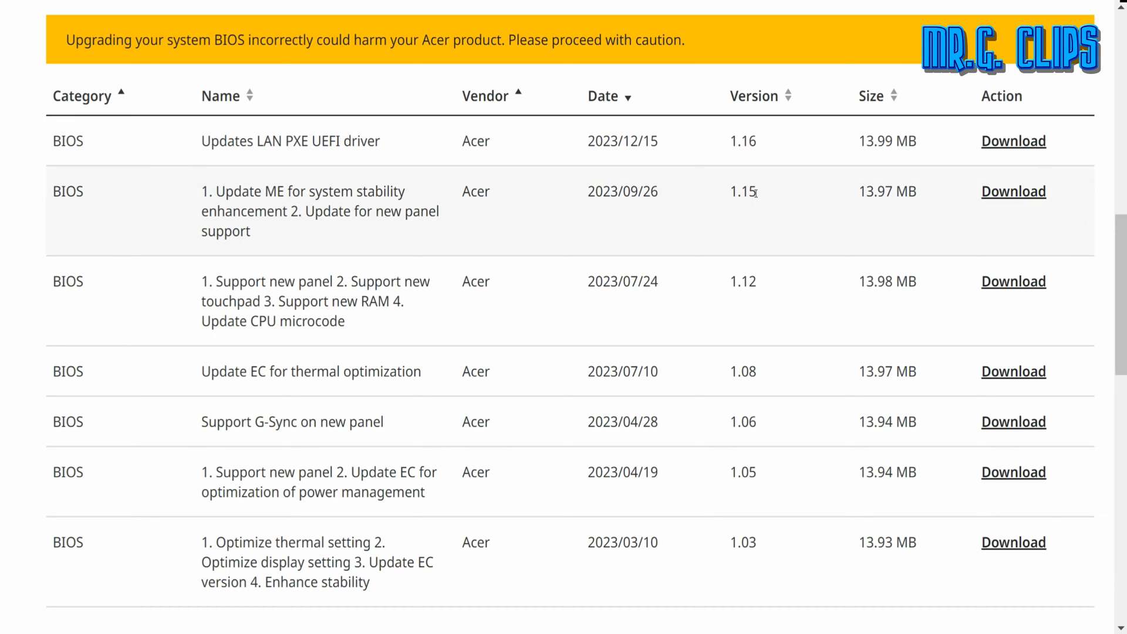
double_click(742, 192)
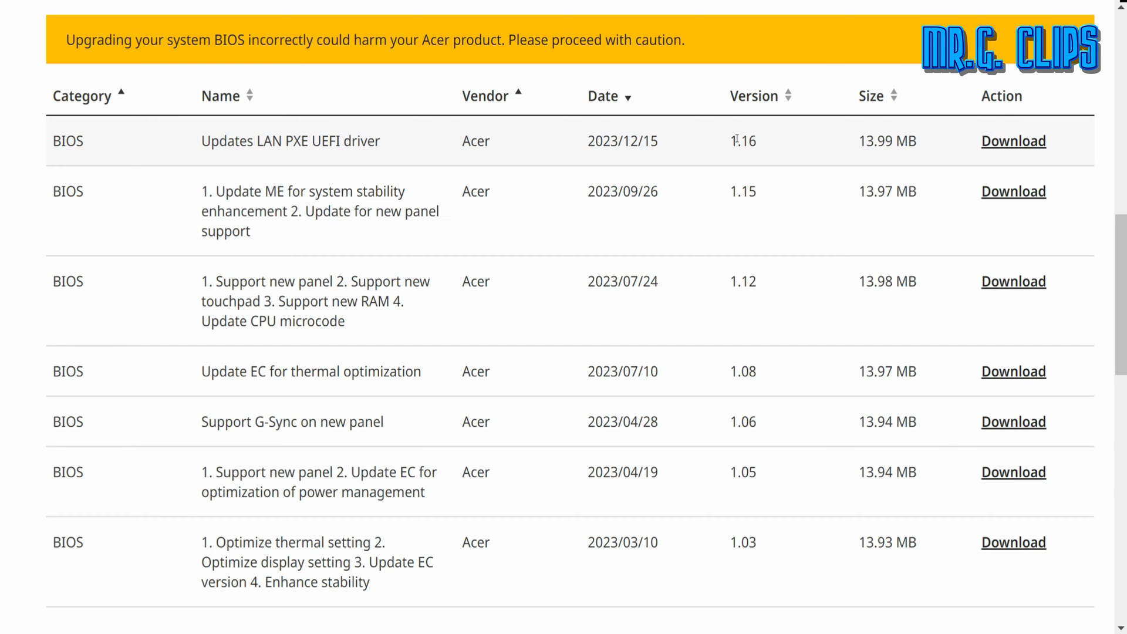
click(1013, 141)
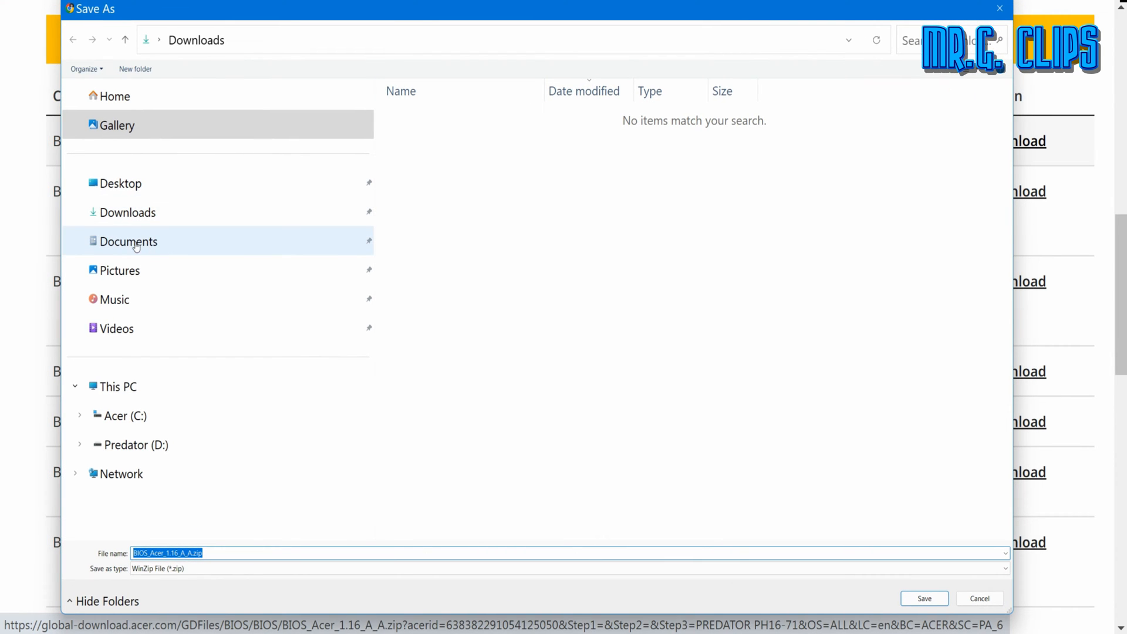
- Save BIOS_Acer_1.16_A_A.zip to Downloads and extract BIOS_116.exe into the same folder
click(127, 213)
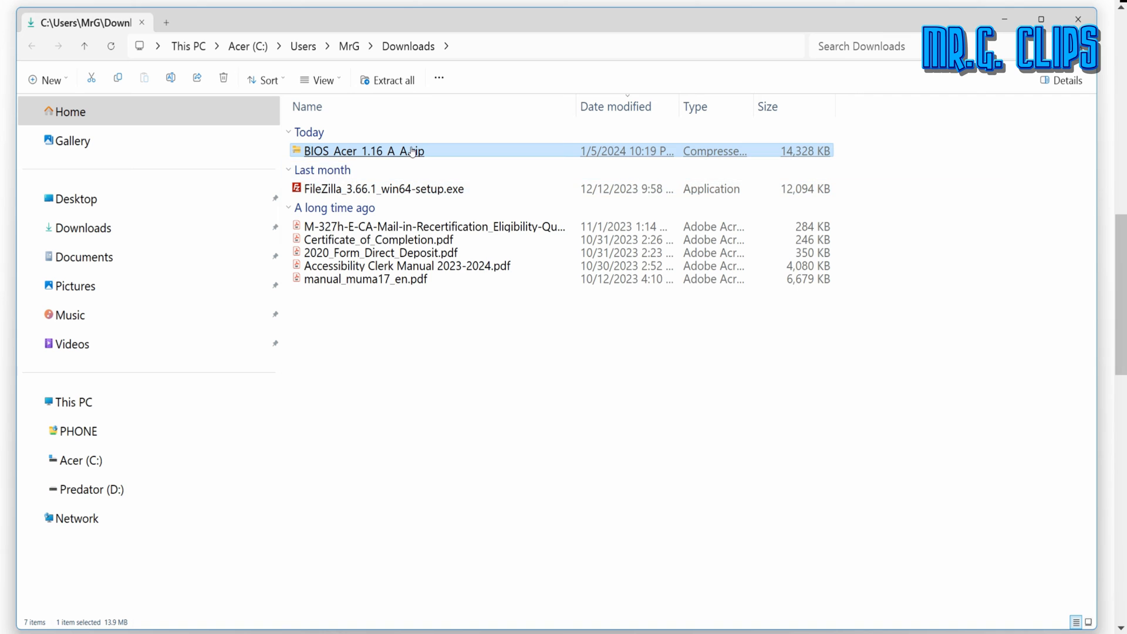
double_click(364, 150)
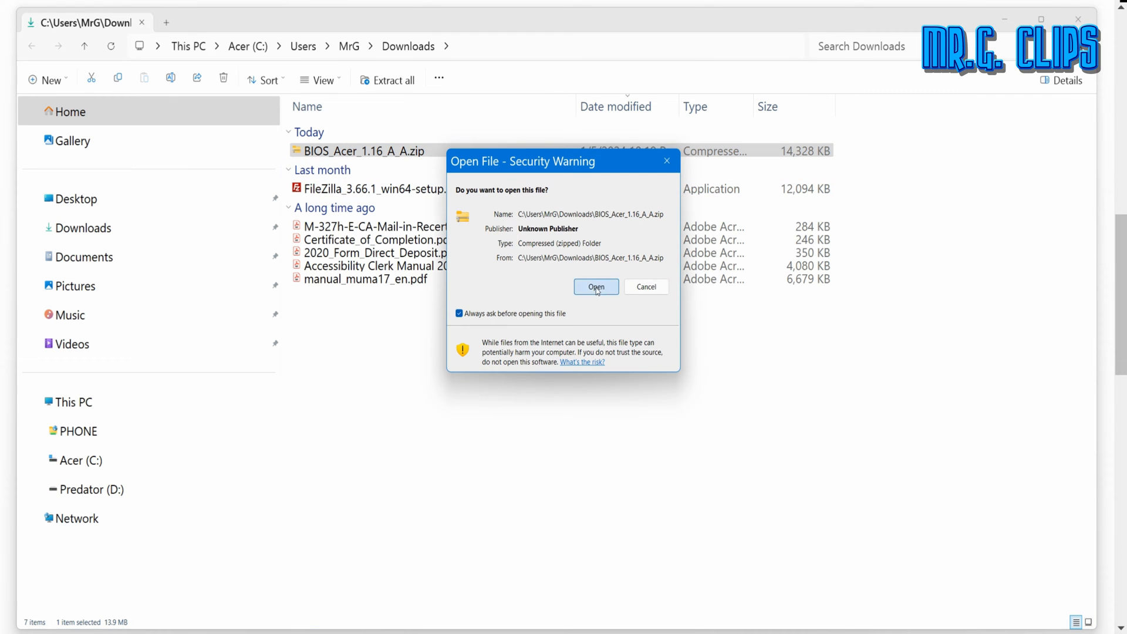
click(595, 287)
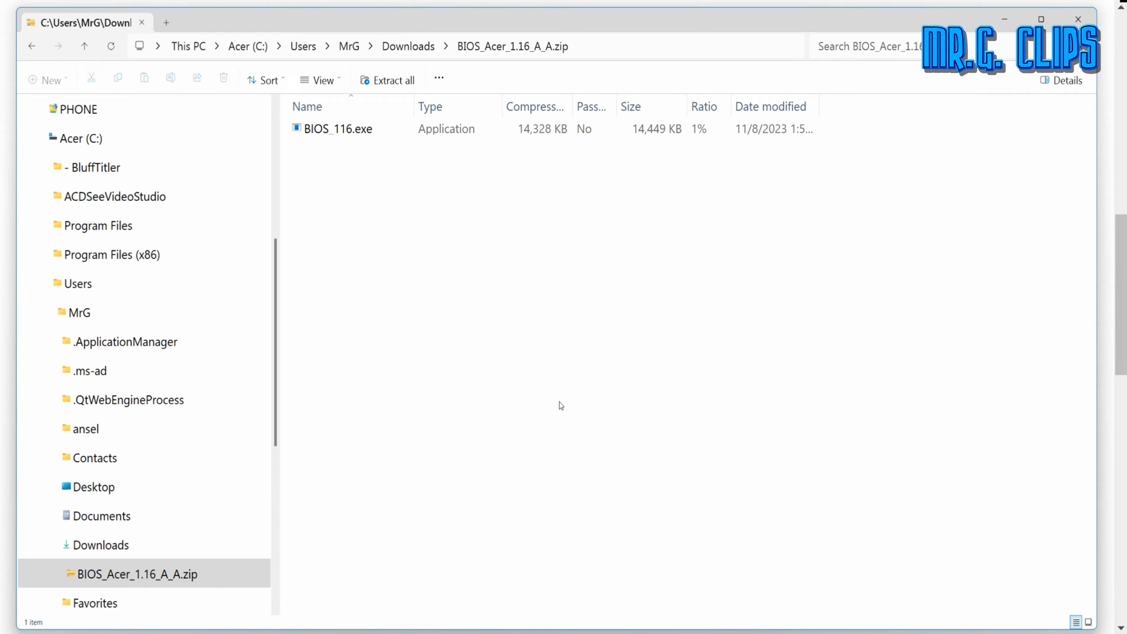
mouse_move(436, 370)
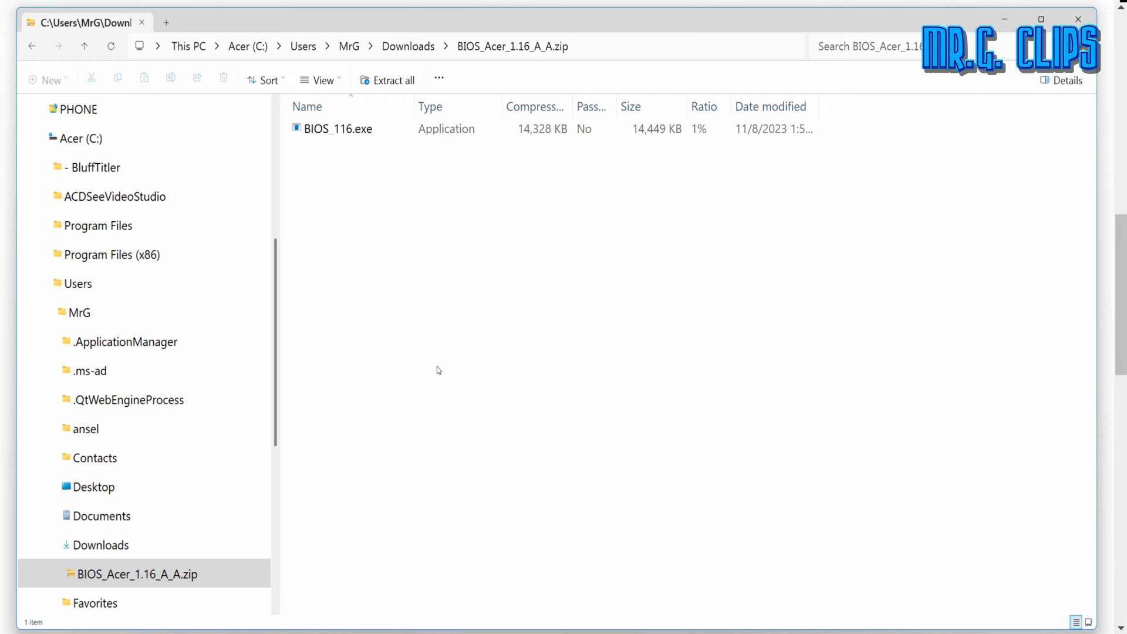
click(355, 129)
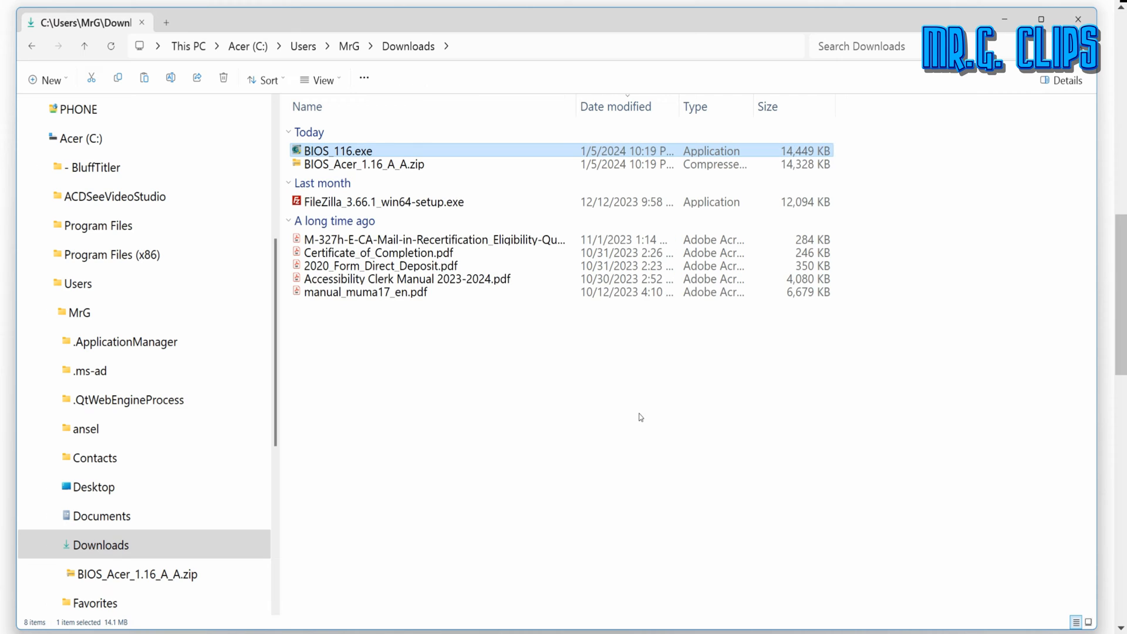
mouse_move(433, 384)
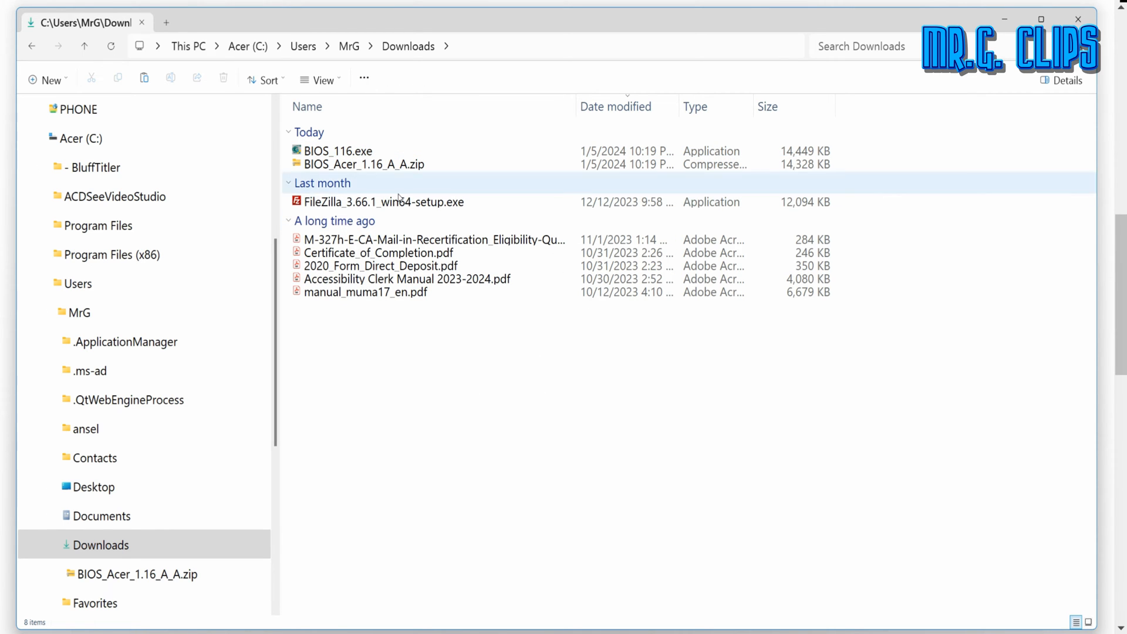
click(484, 405)
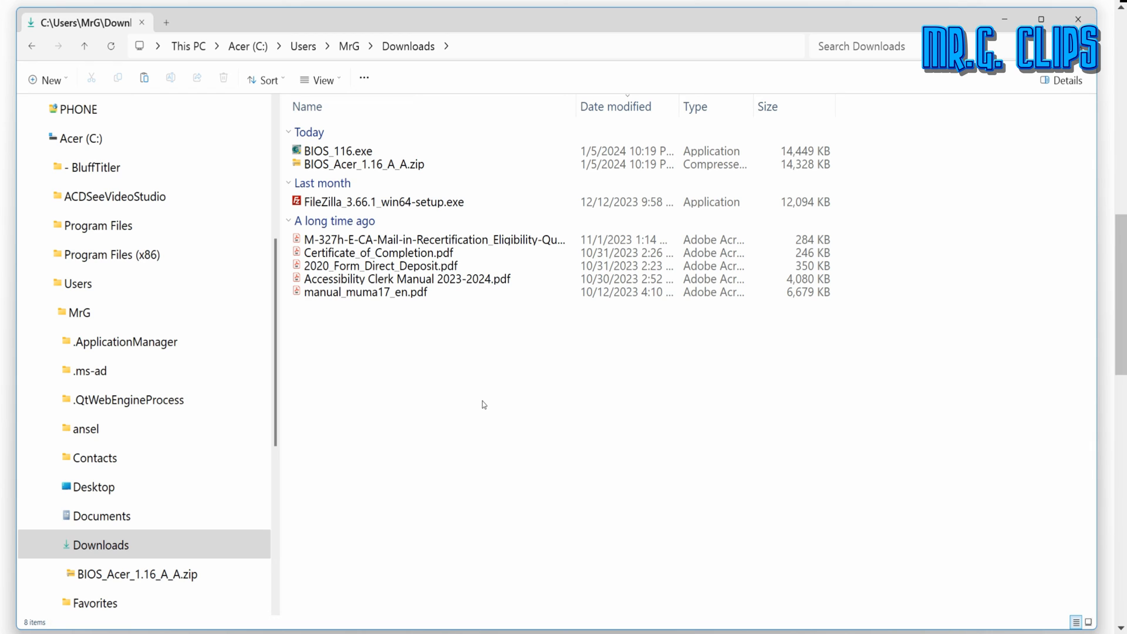
mouse_move(448, 387)
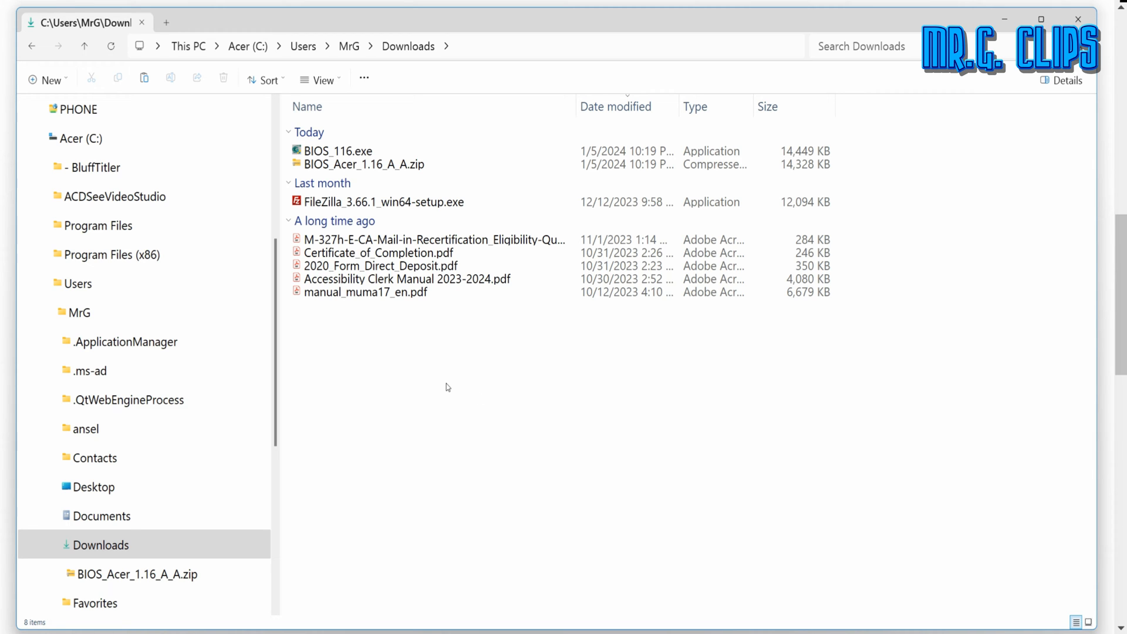
click(337, 152)
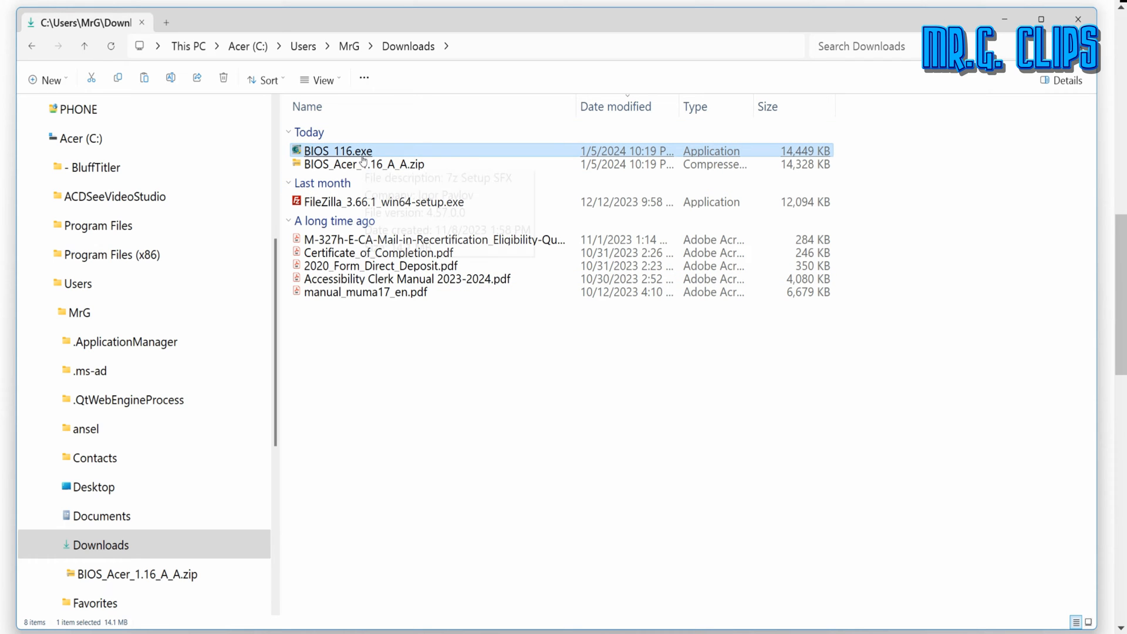
mouse_move(368, 423)
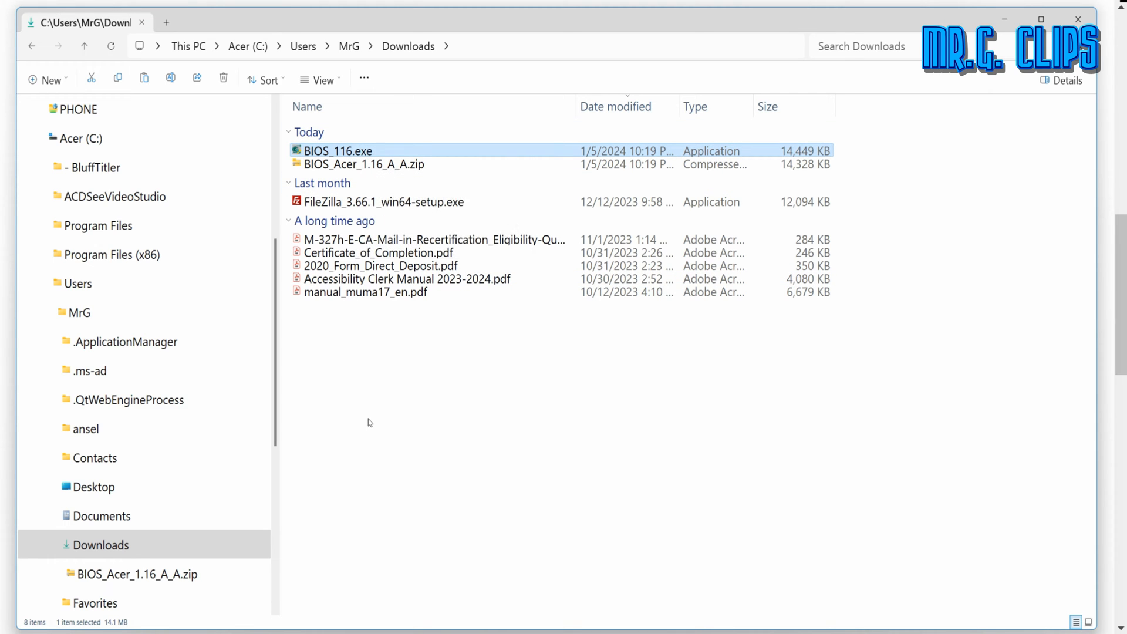
mouse_move(373, 413)
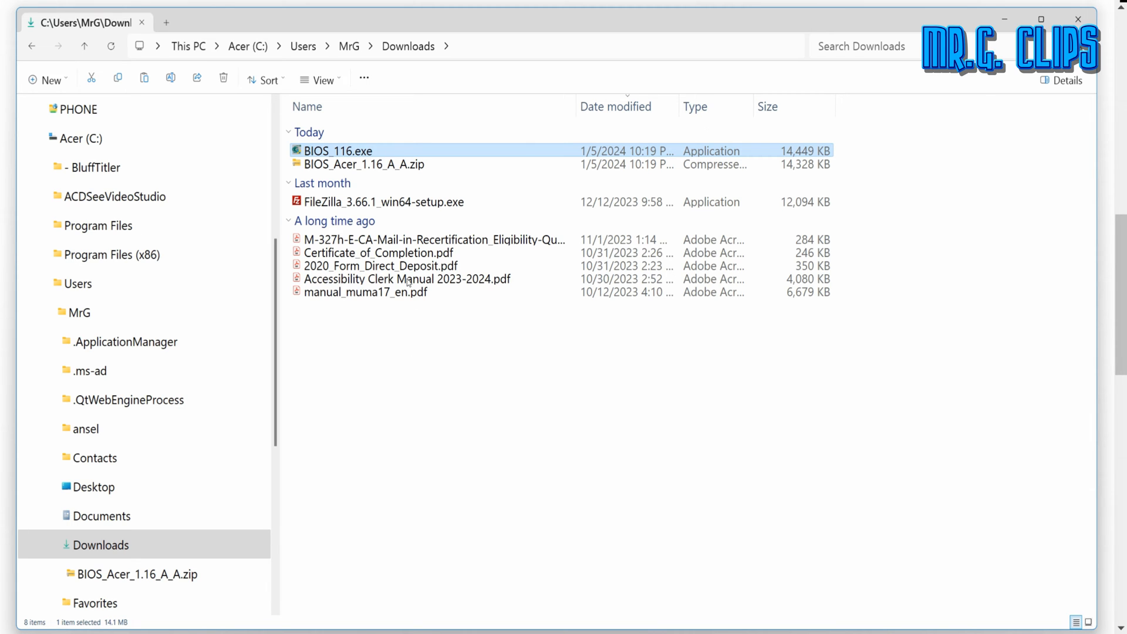
mouse_move(401, 350)
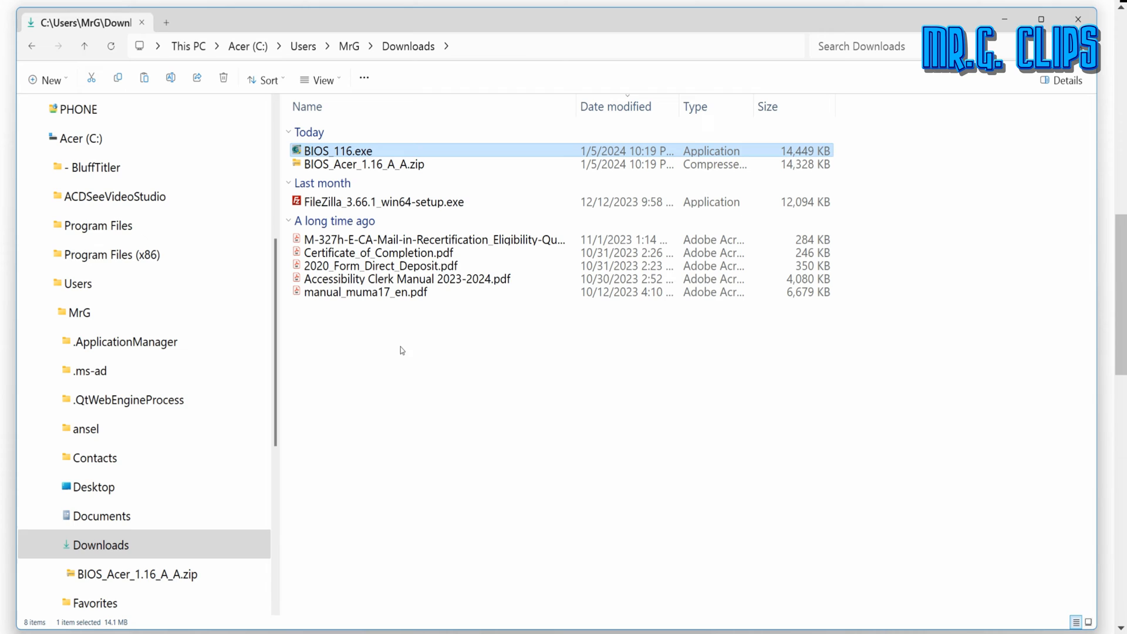
mouse_move(369, 331)
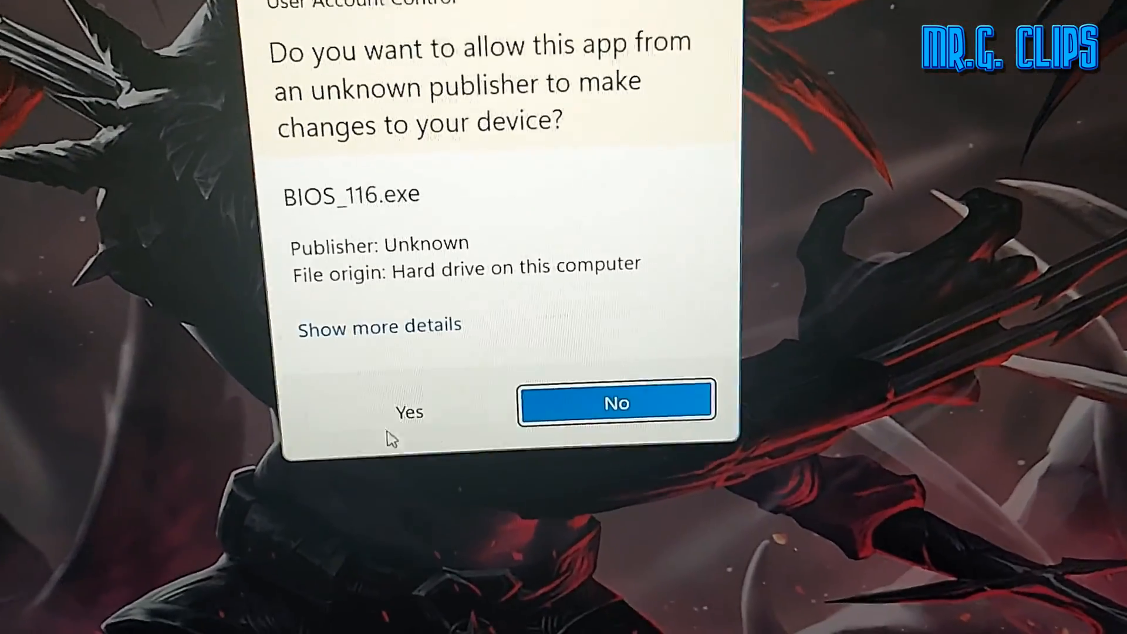
- Allow BIOS_116.exe through User Account Control so the BIOS update runs
click(408, 412)
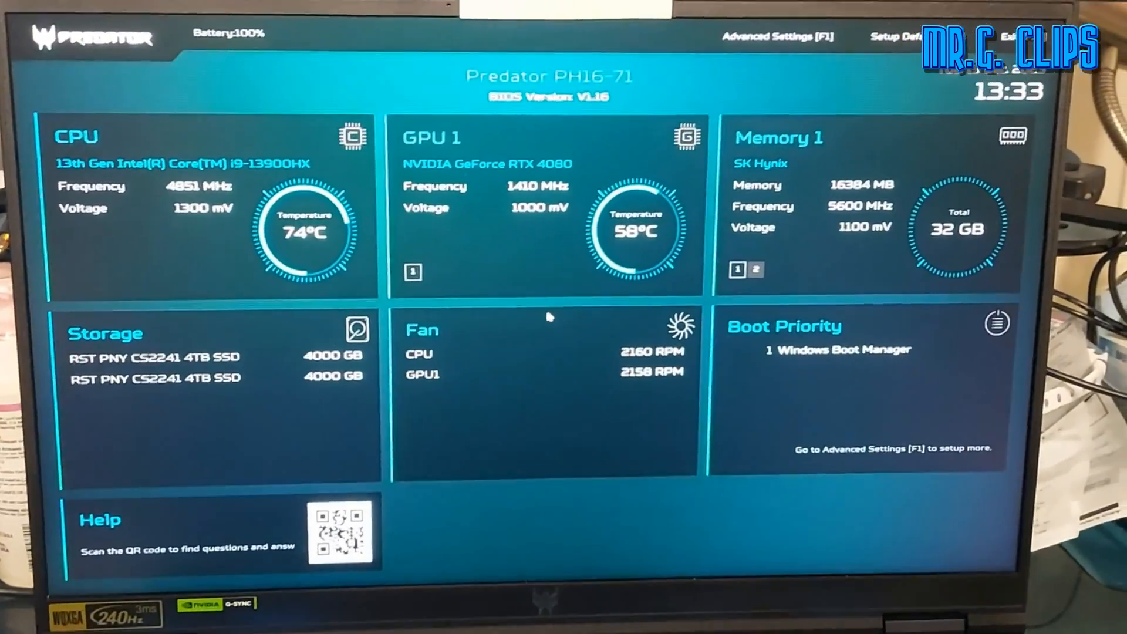
- Enter BIOS Setup and confirm the Predator PH16-71 reports BIOS Version V1.16
key(F1)
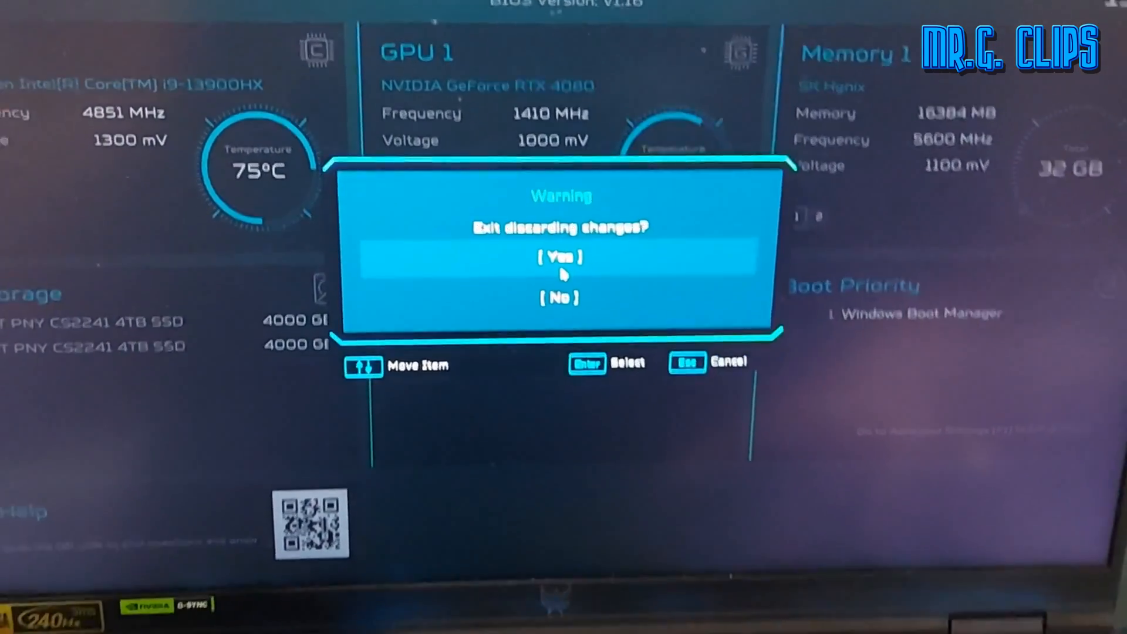
- Confirm [Yes] on 'Exit discarding changes?' and boot back to the Windows desktop
click(559, 257)
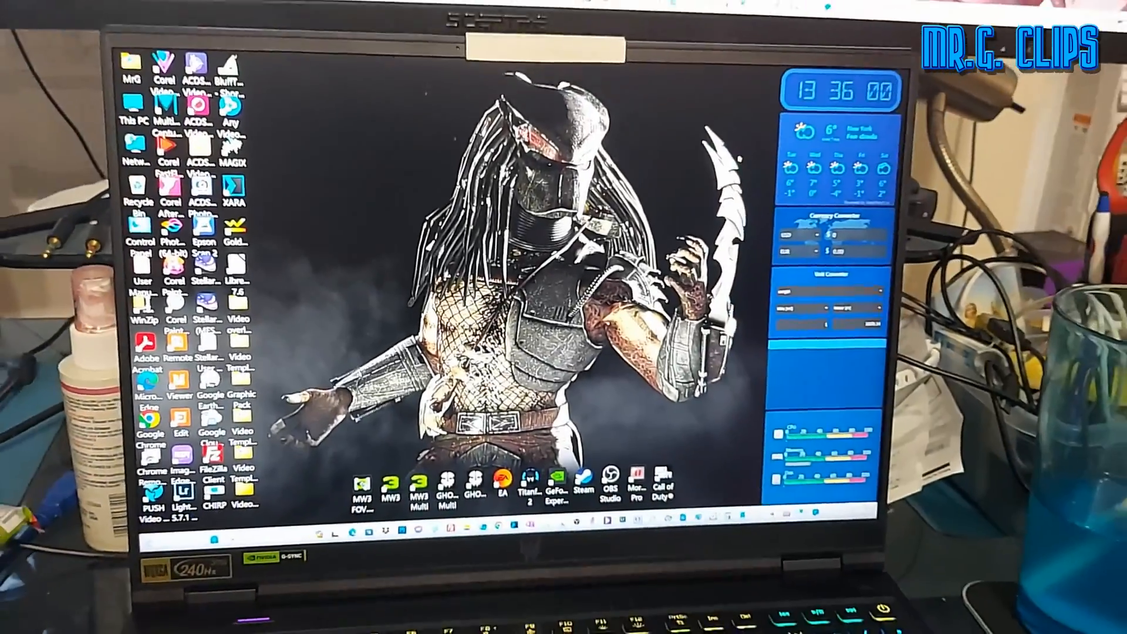